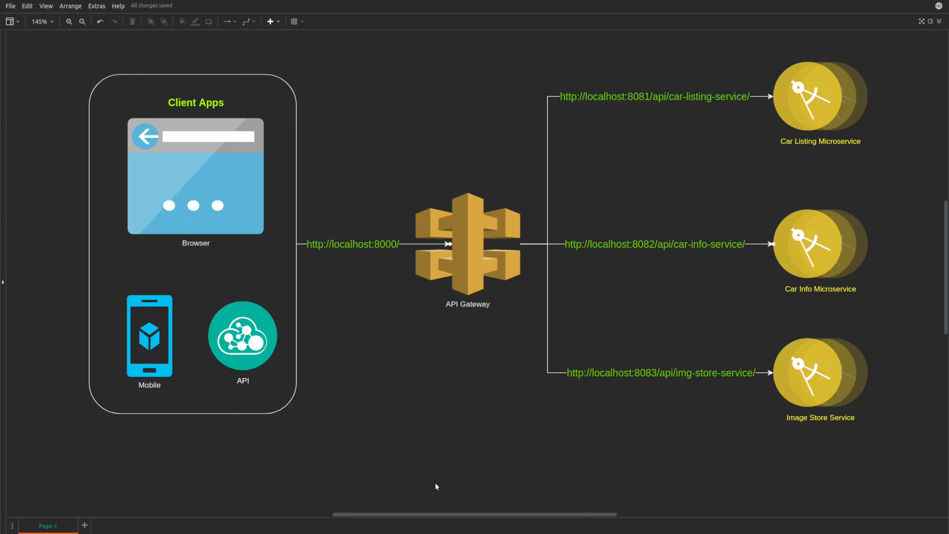
- Zoom out and view the dashed 'Protected Network' container enclosing the three microservices
{"action": "left_click", "coordinate": [81, 21]}
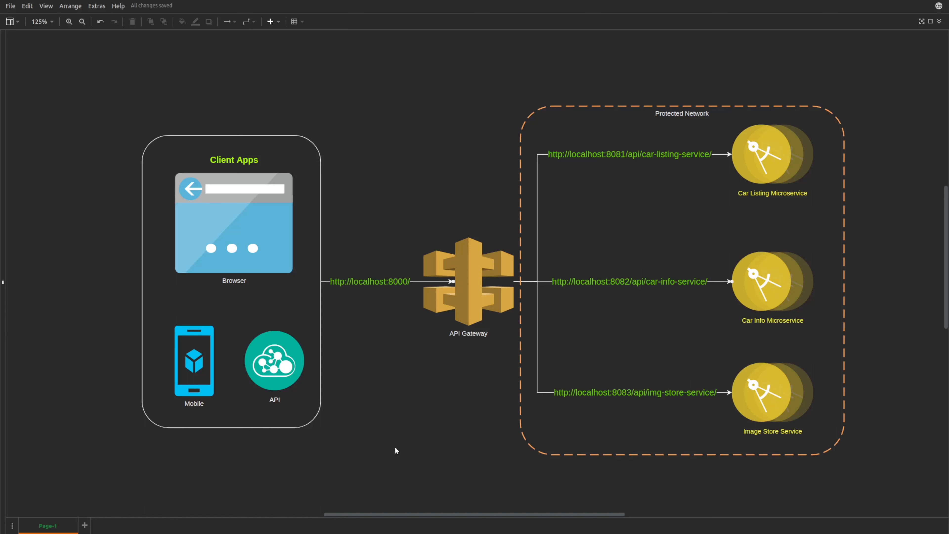
{"action": "mouse_move", "coordinate": [444, 426]}
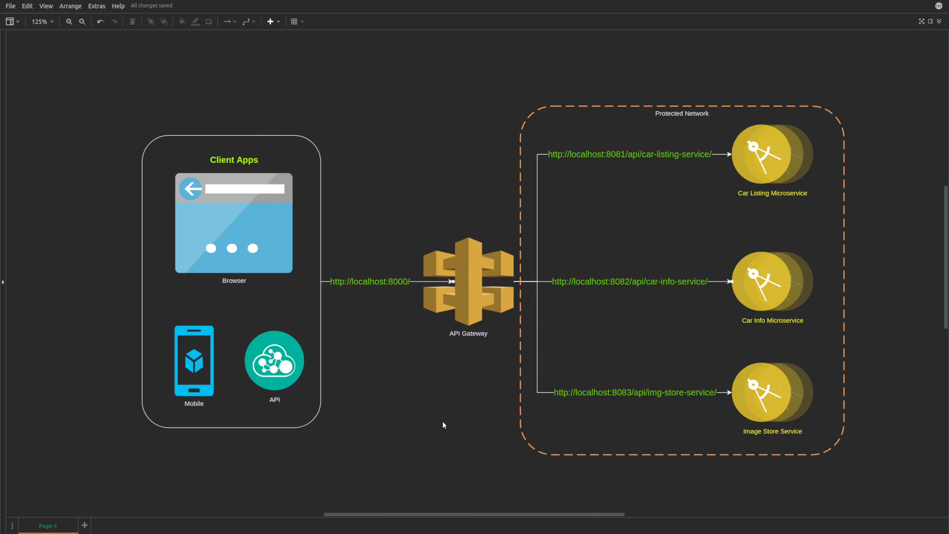
{"action": "mouse_move", "coordinate": [267, 483]}
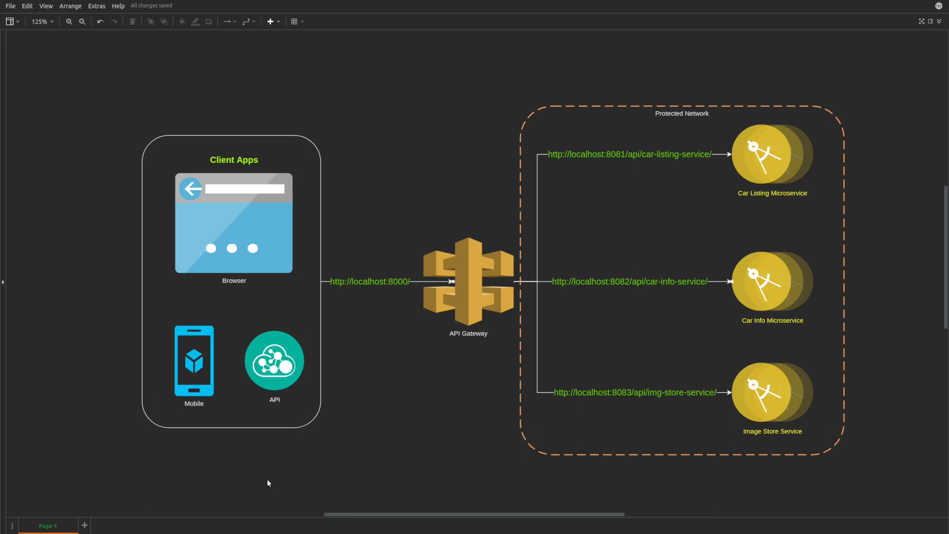
{"action": "mouse_move", "coordinate": [361, 144]}
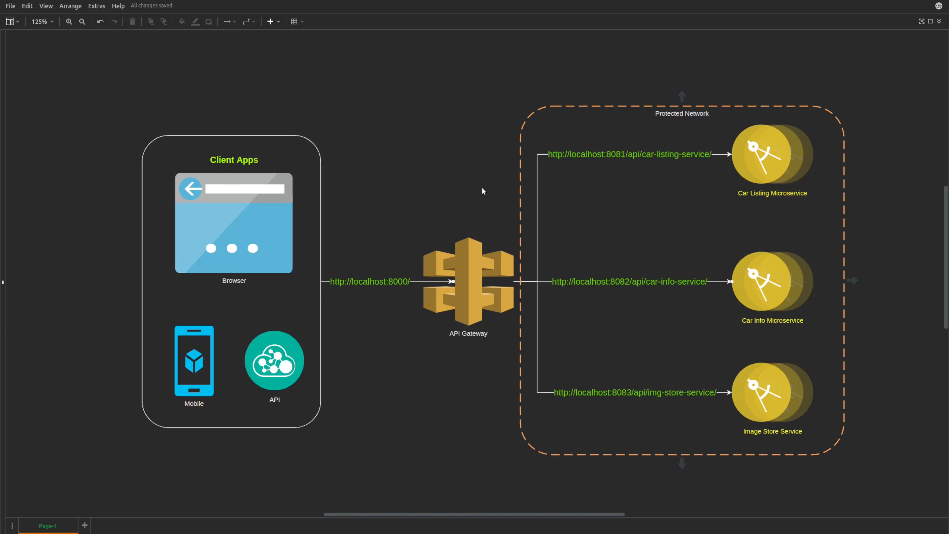
{"action": "mouse_move", "coordinate": [229, 522]}
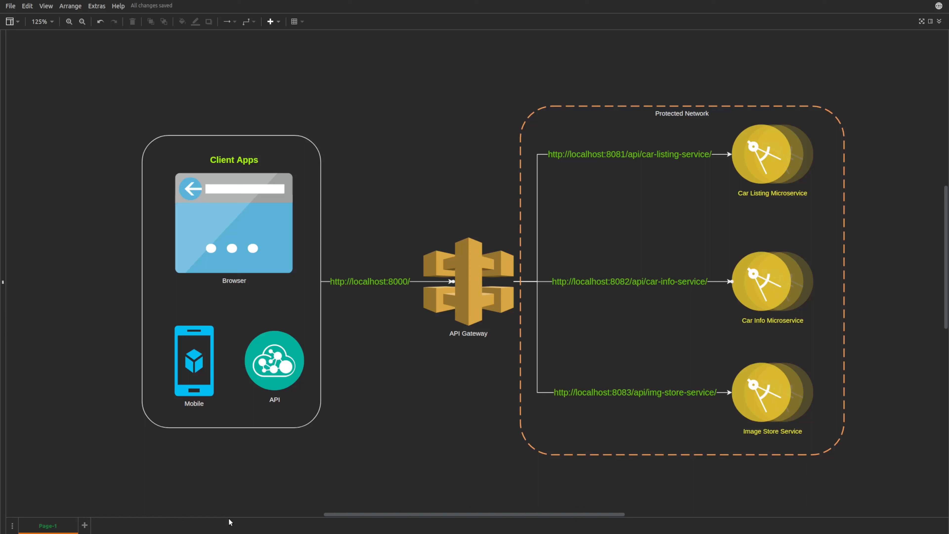
{"action": "left_click", "coordinate": [682, 113]}
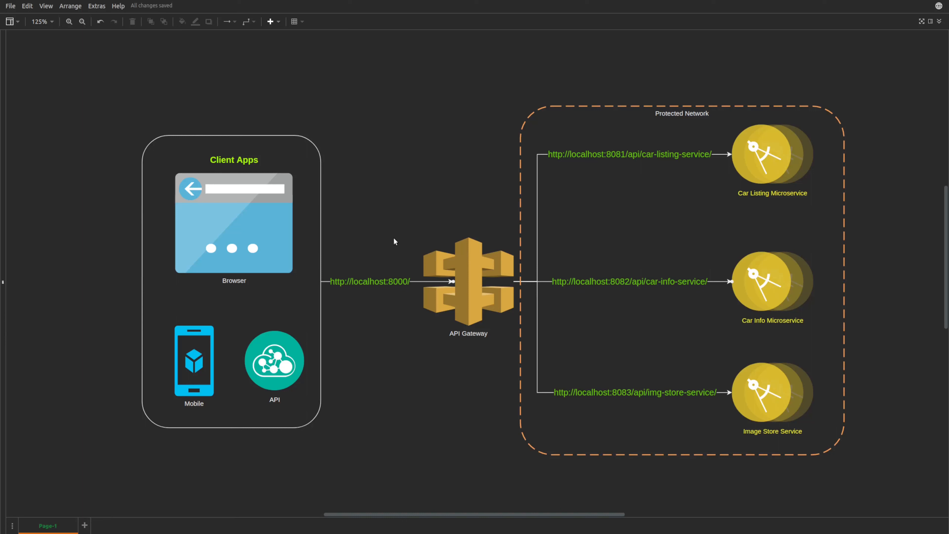
{"action": "mouse_move", "coordinate": [518, 244]}
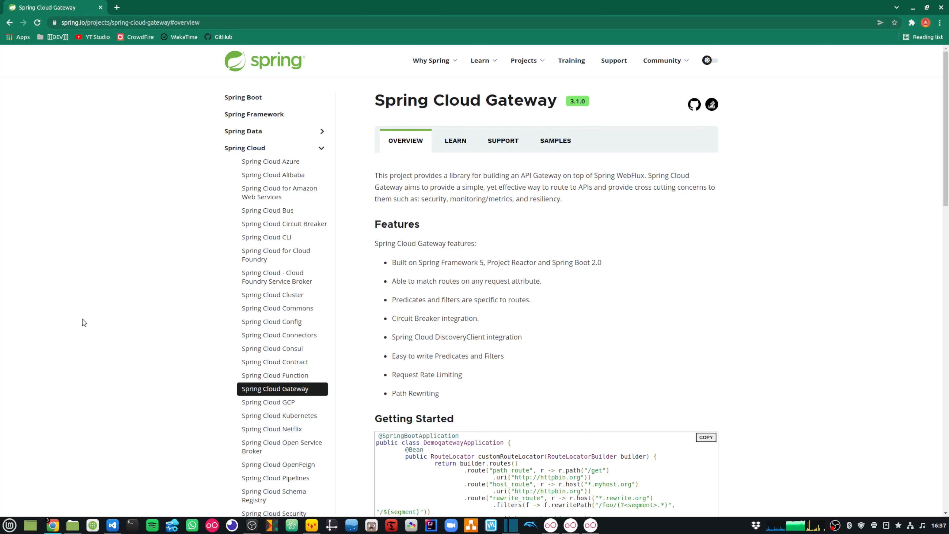
- Scroll down the Spring Cloud Gateway page to the Getting Started route code sample
{"action": "scroll", "scroll_direction": "down", "scroll_amount": 3}
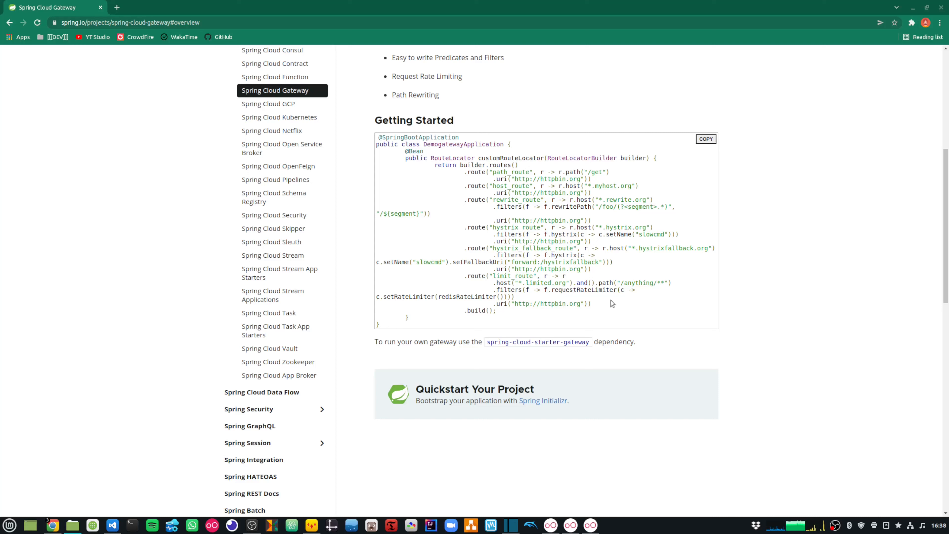
{"action": "mouse_move", "coordinate": [565, 227]}
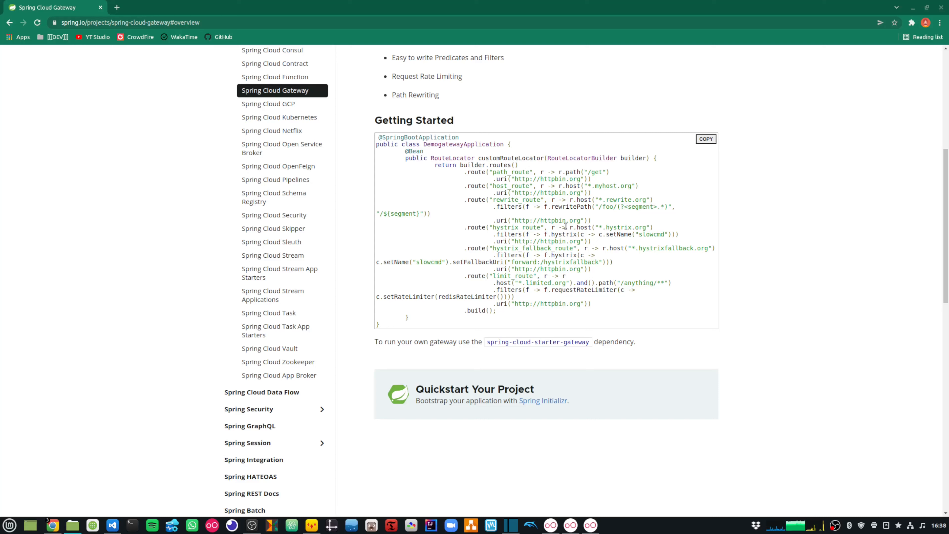
{"action": "mouse_move", "coordinate": [378, 141]}
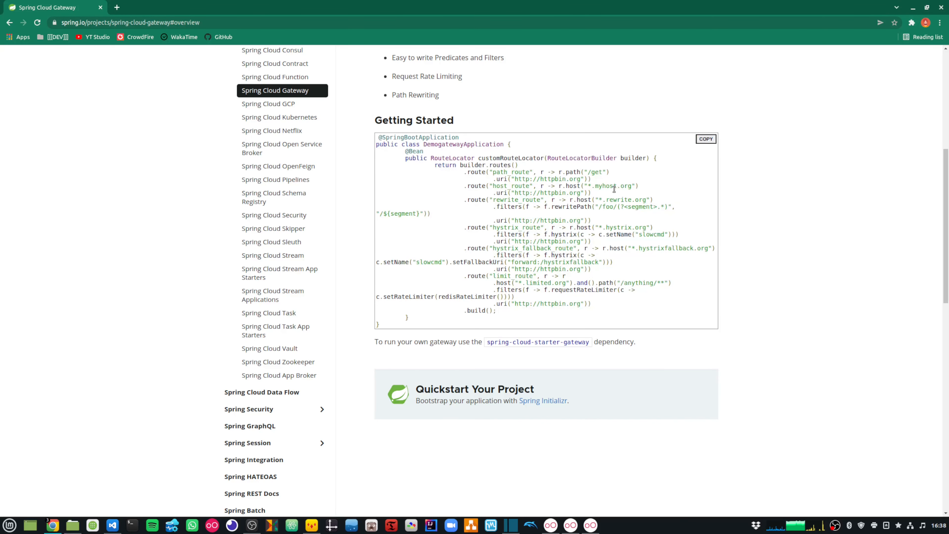
{"action": "mouse_move", "coordinate": [681, 208]}
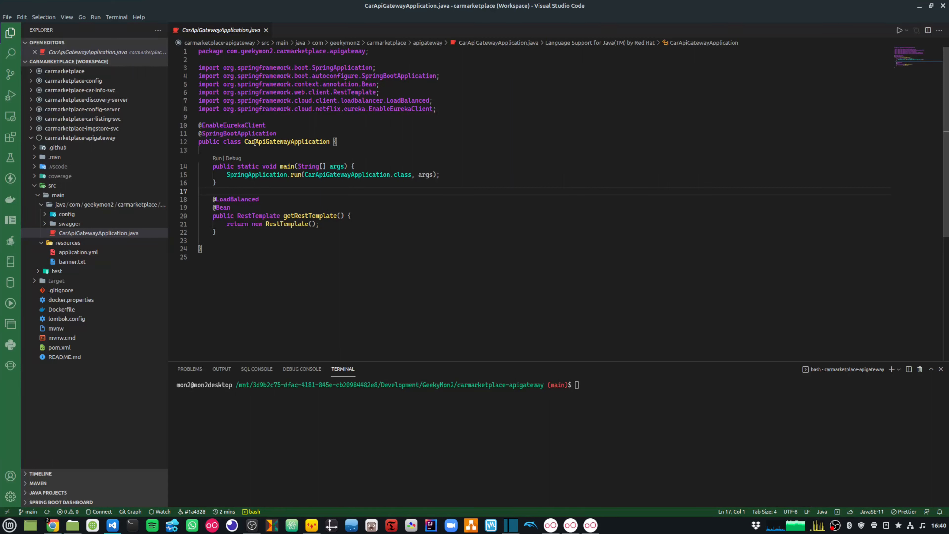
- Review CarApiGatewayApplication's SpringBootApplication annotation and the spring-cloud-starter-gateway dependency in pom.xml
{"action": "double_click", "coordinate": [287, 141]}
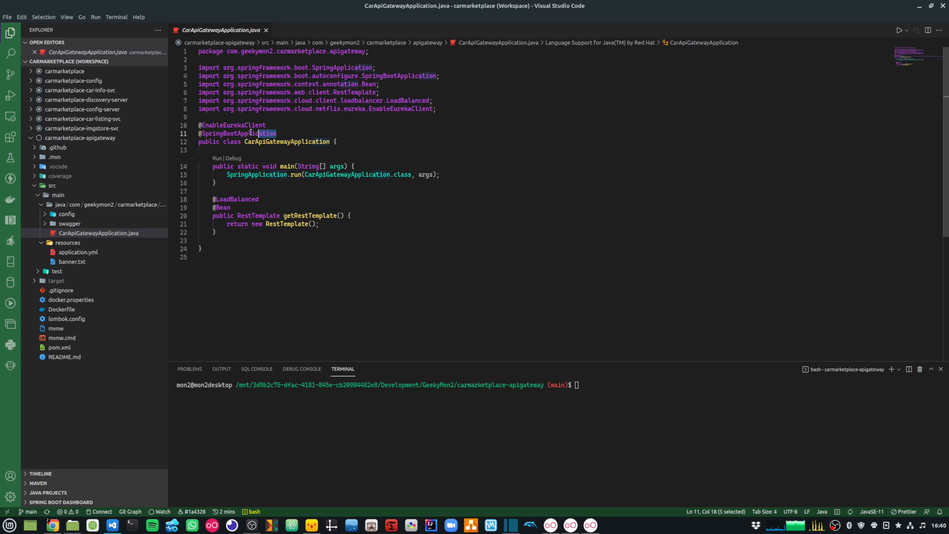
{"action": "triple_click", "coordinate": [238, 132]}
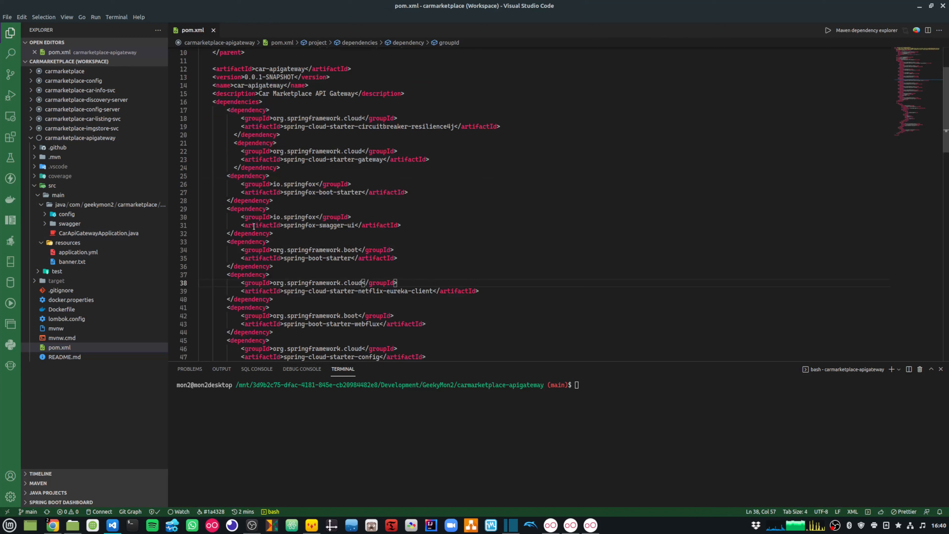
{"action": "mouse_move", "coordinate": [283, 168]}
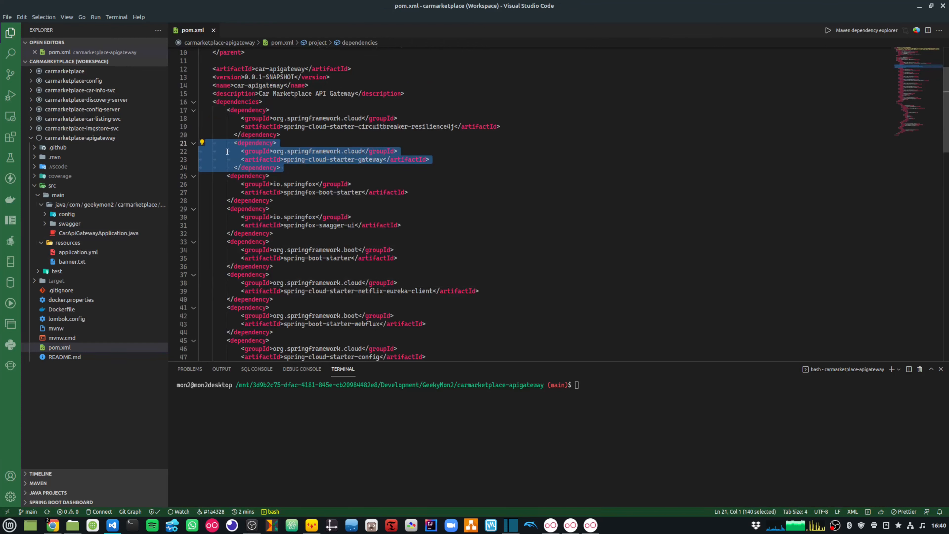
{"action": "left_click", "coordinate": [77, 271]}
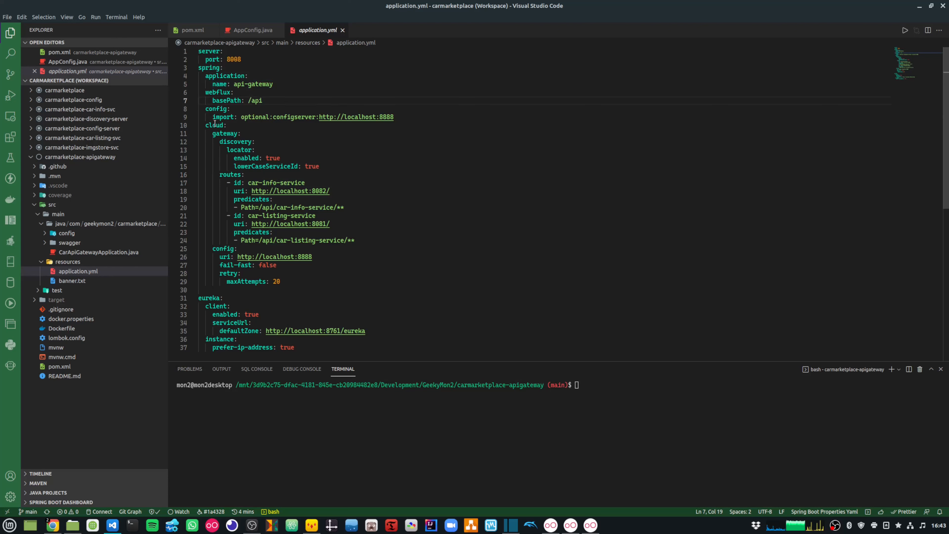
- Review the spring.cloud gateway section with retry and lowerCaseServiceId discovery settings
{"action": "left_click", "coordinate": [217, 125]}
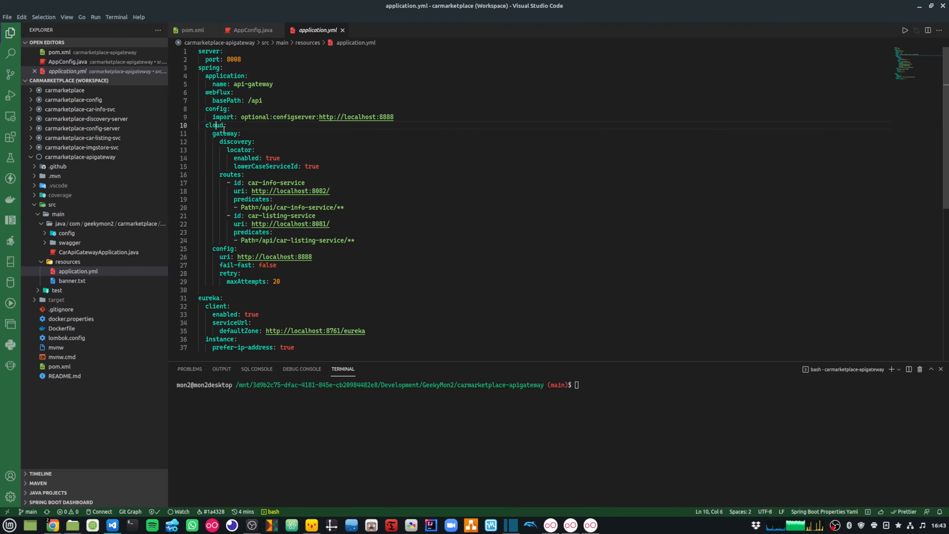
{"action": "double_click", "coordinate": [232, 175]}
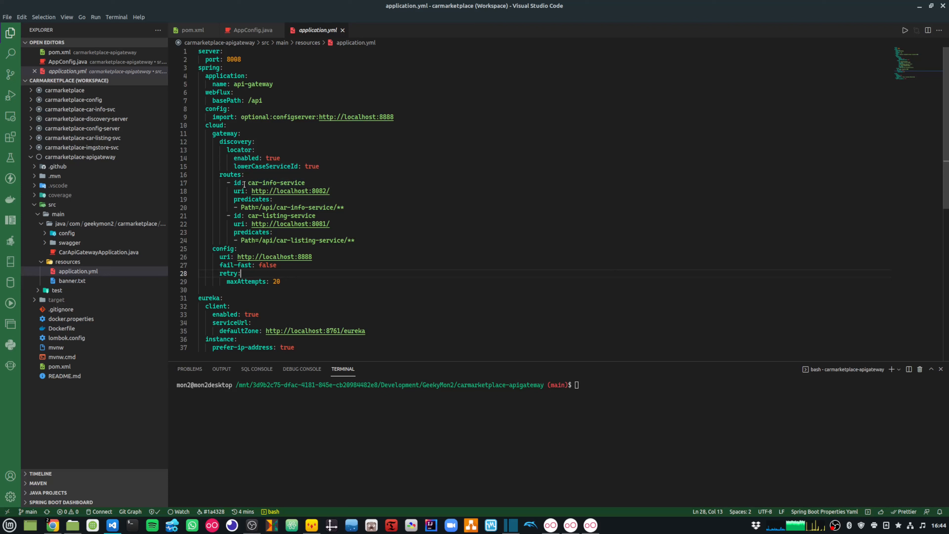
{"action": "double_click", "coordinate": [270, 183]}
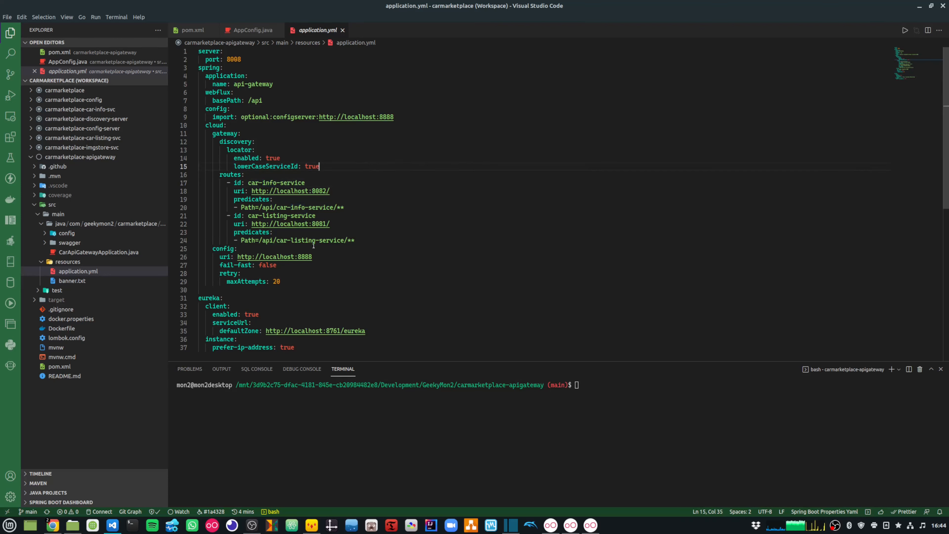
{"action": "left_click", "coordinate": [273, 232]}
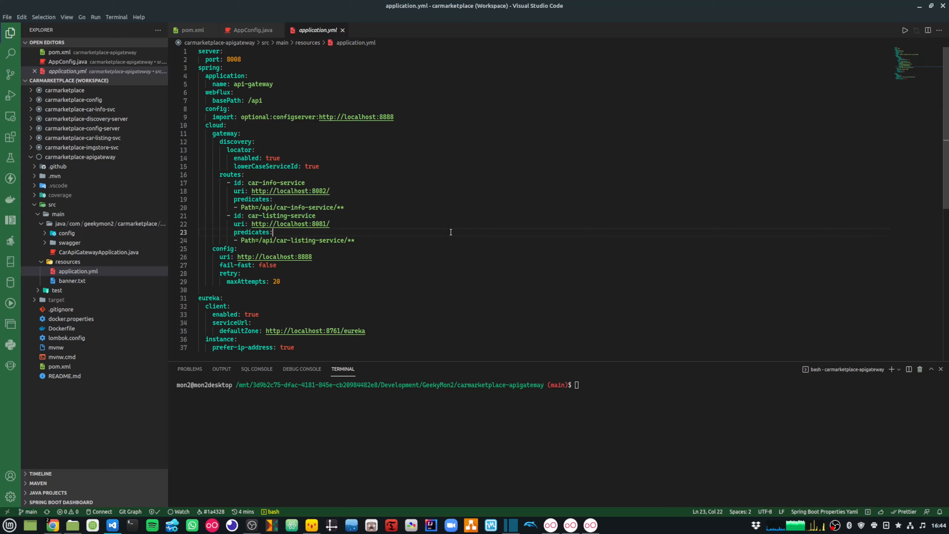
{"action": "mouse_move", "coordinate": [250, 182]}
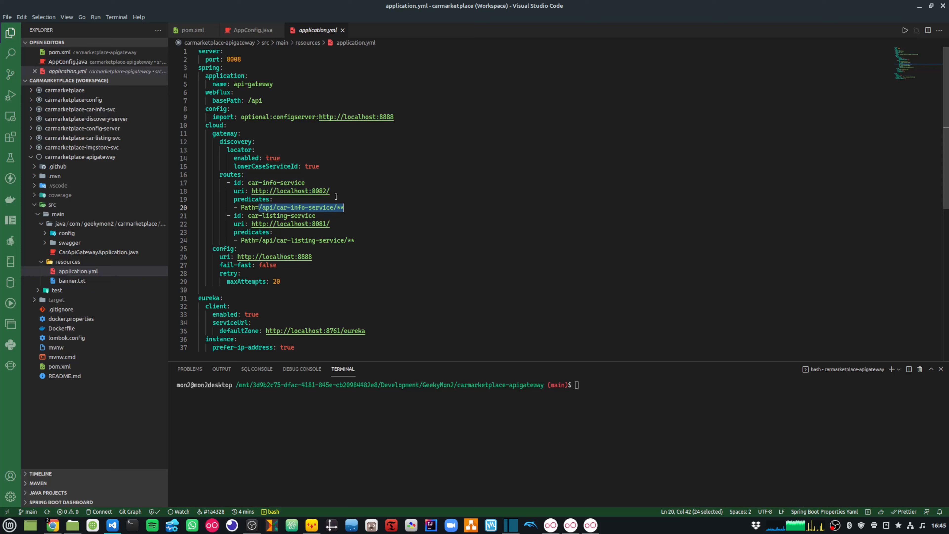
- Define car-info-service and car-listing-service routes with /api/.../** Path predicates
{"action": "left_click", "coordinate": [269, 207]}
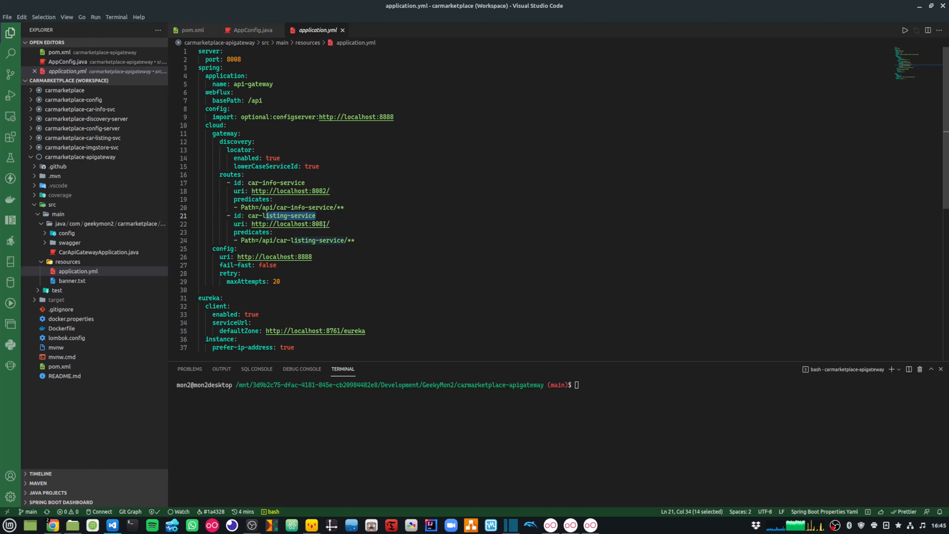
{"action": "left_click", "coordinate": [332, 223]}
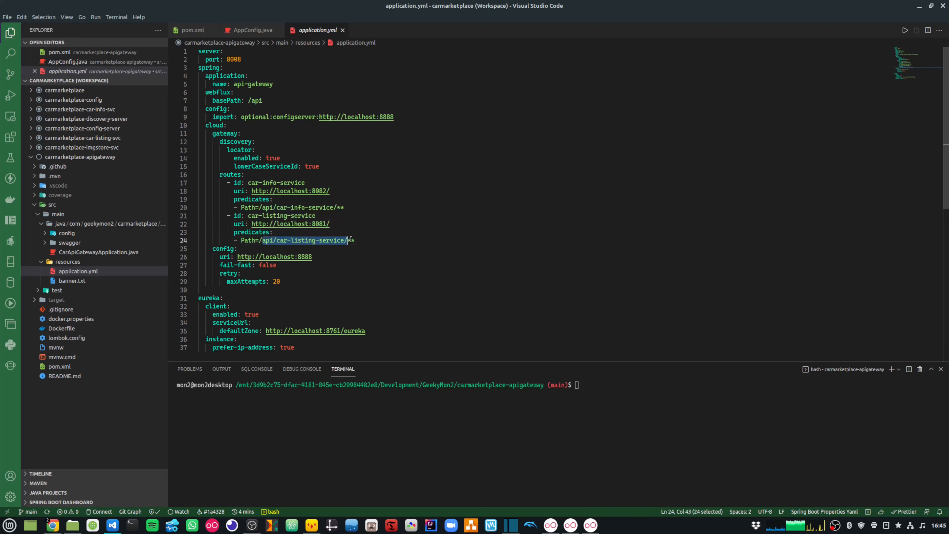
{"action": "type", "text": "**"}
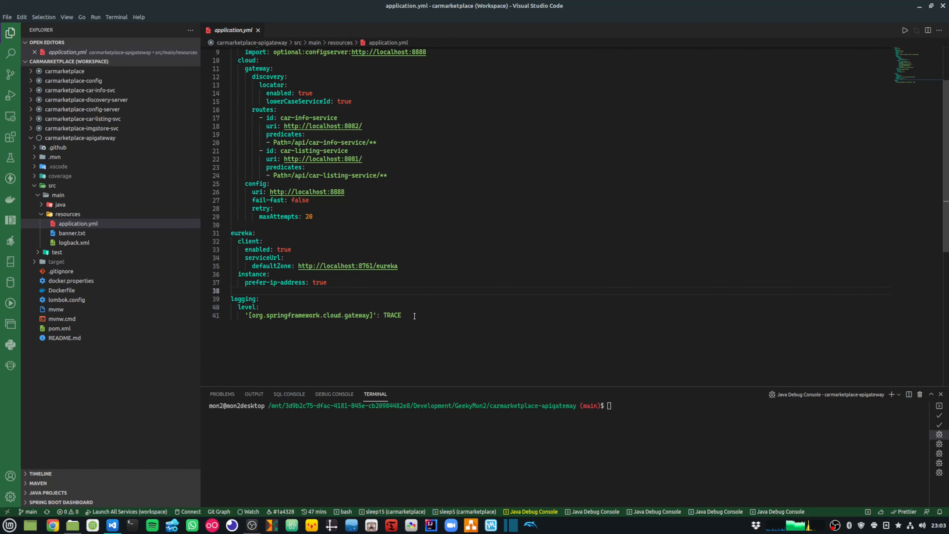
- Highlight the TRACE gateway logging, then run 'Launch All Services (workspace)' from Run and Debug
{"action": "left_click_drag", "start_coordinate": [232, 299], "coordinate": [401, 315]}
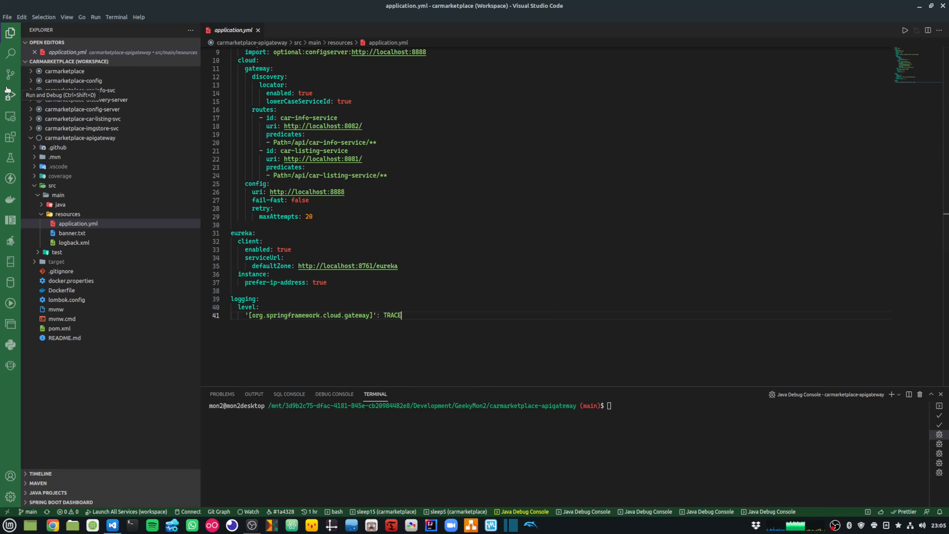
{"action": "left_click", "coordinate": [10, 96]}
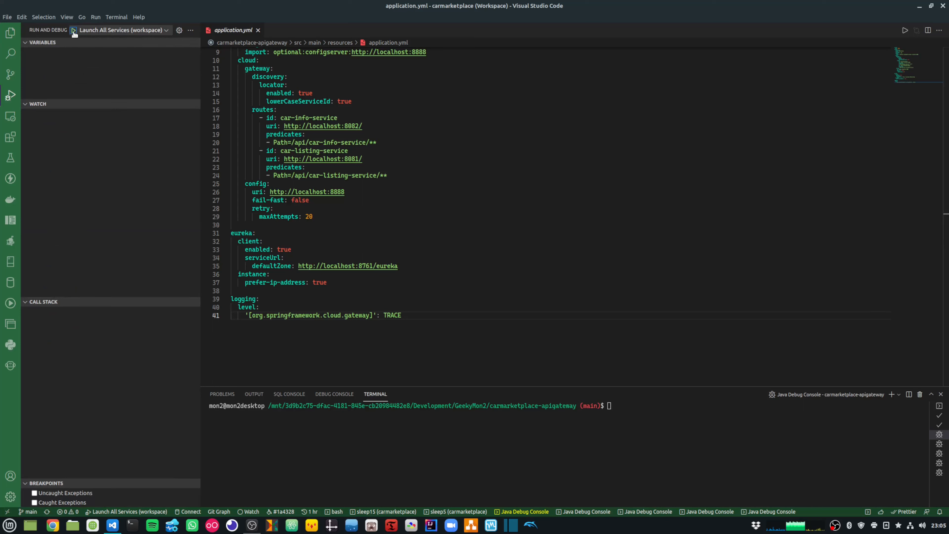
{"action": "left_click", "coordinate": [72, 30]}
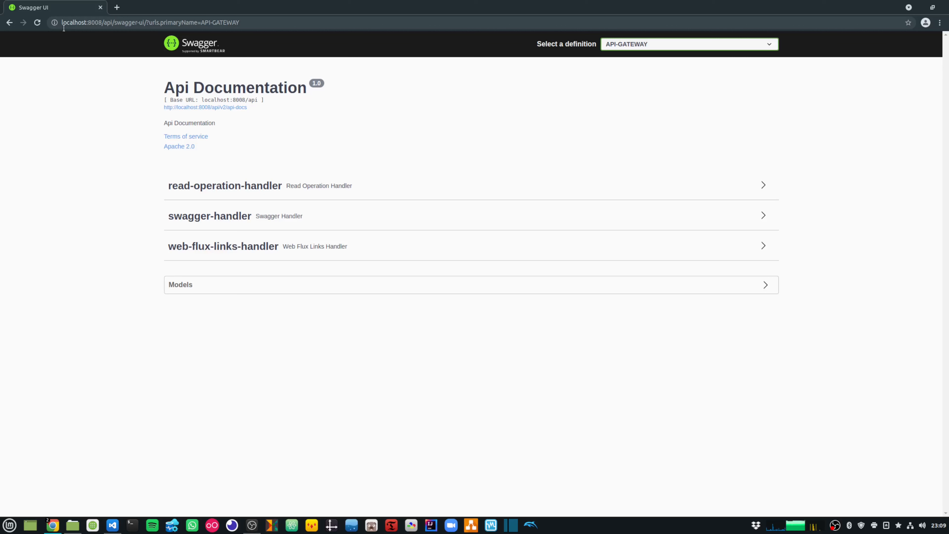
- Switch the Swagger definition between CAR-INFO-SERVICE, CAR-LISTING-SERVICE, API-GATEWAY and back to CAR-INFO-SERVICE
{"action": "double_click", "coordinate": [110, 22]}
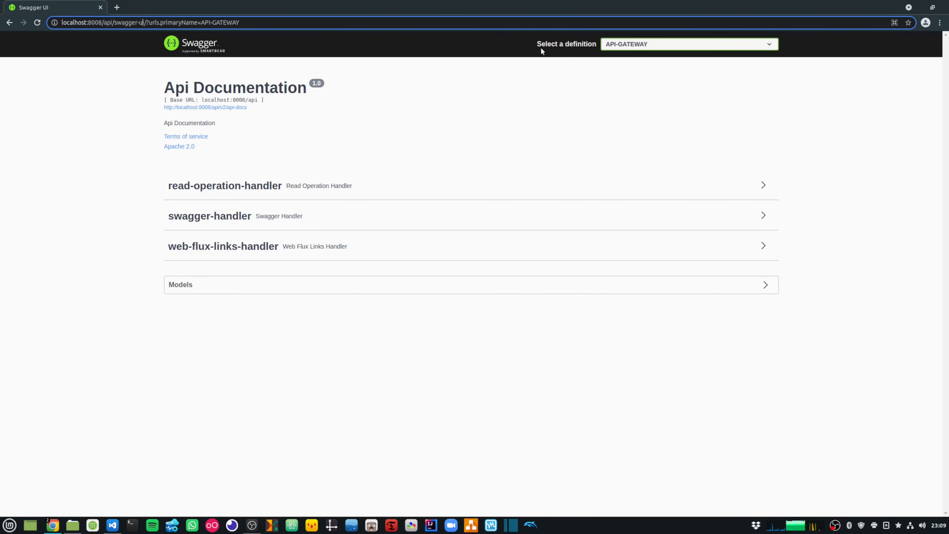
{"action": "left_click", "coordinate": [687, 44]}
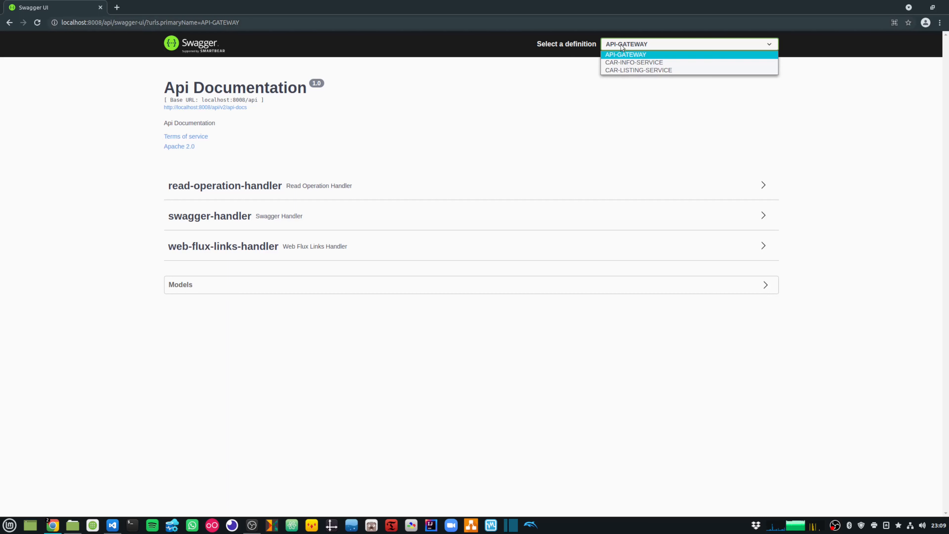
{"action": "mouse_move", "coordinate": [634, 62]}
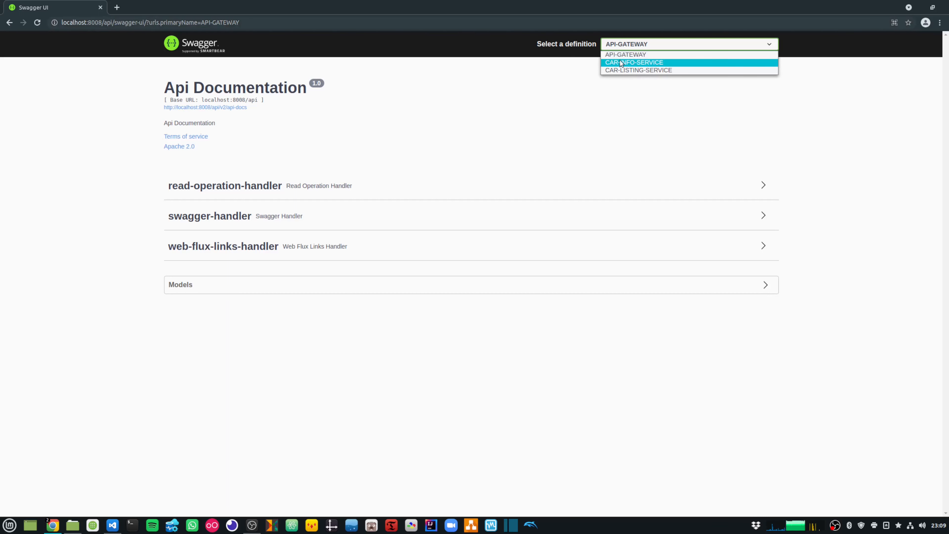
{"action": "left_click", "coordinate": [634, 62]}
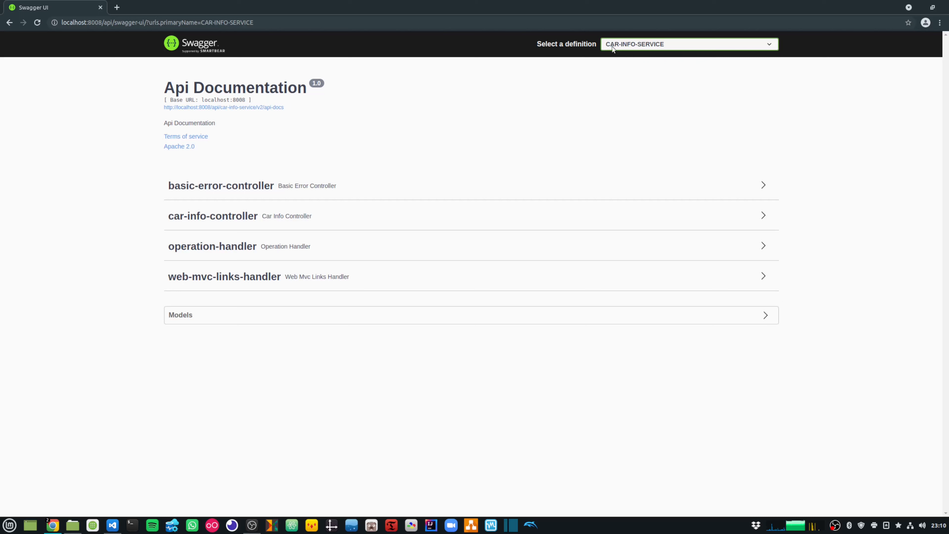
{"action": "left_click", "coordinate": [688, 44]}
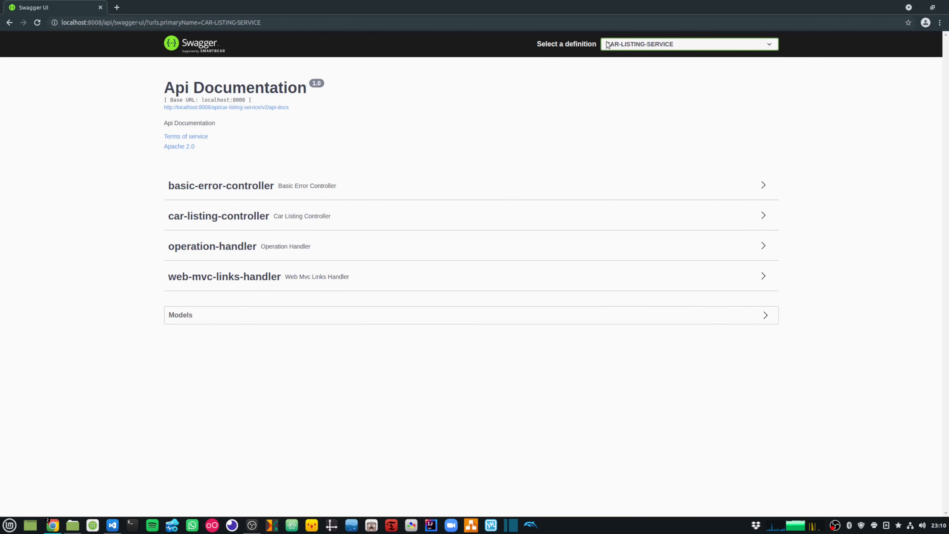
{"action": "left_click", "coordinate": [688, 44]}
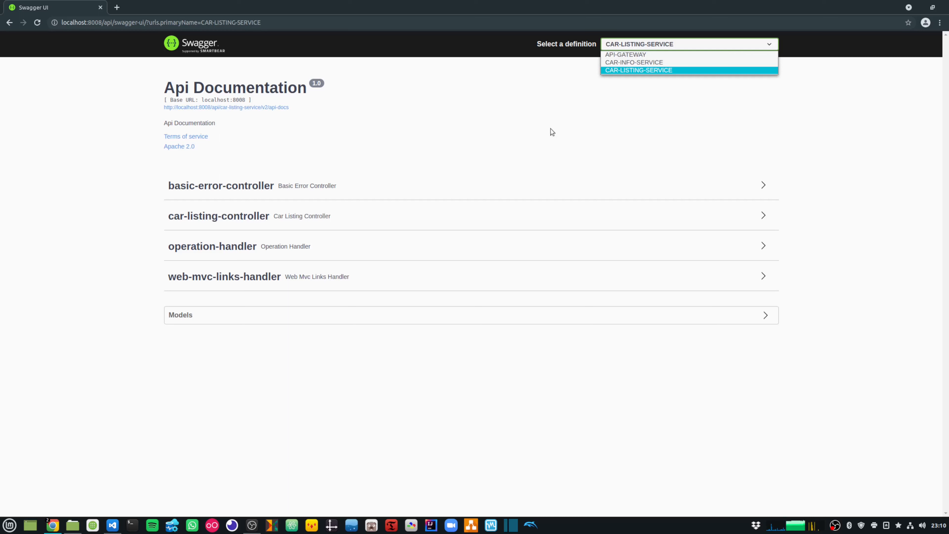
{"action": "mouse_move", "coordinate": [622, 94]}
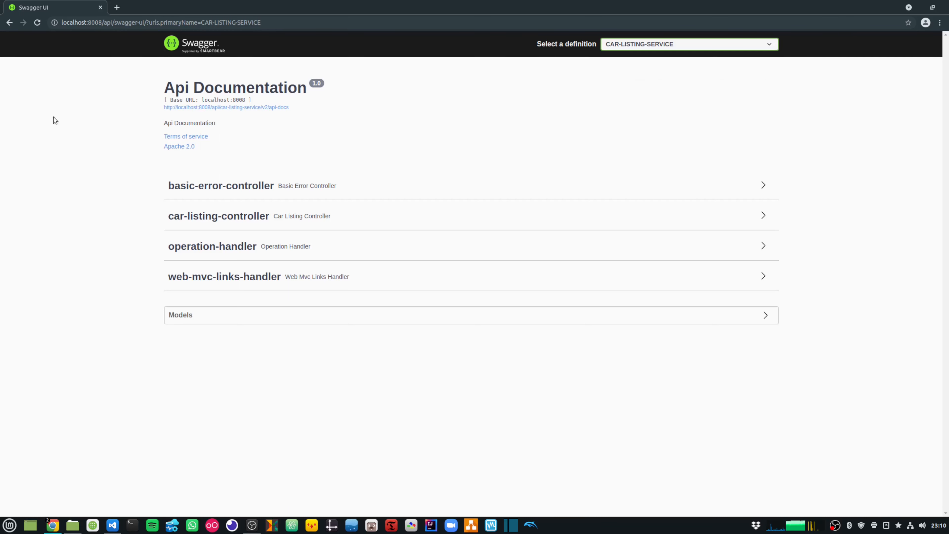
{"action": "left_click", "coordinate": [688, 44]}
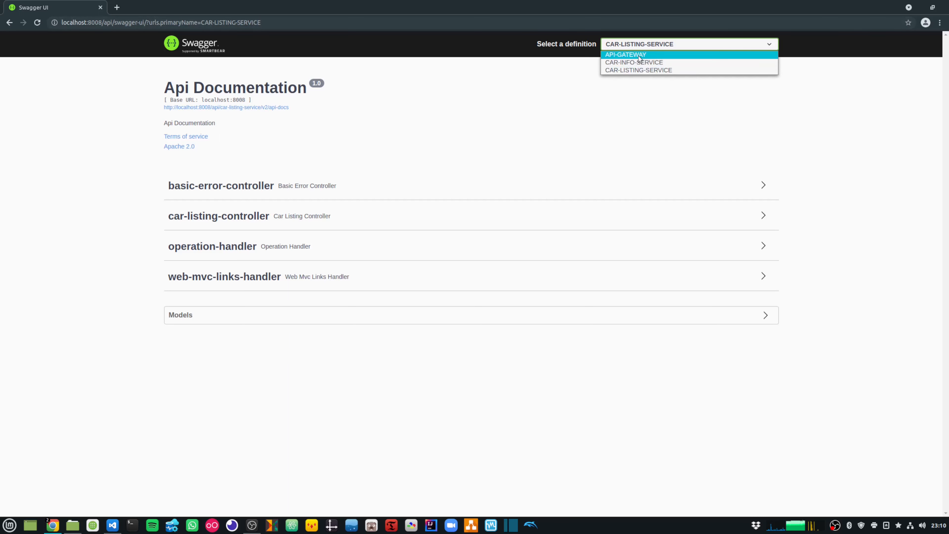
{"action": "left_click", "coordinate": [625, 54]}
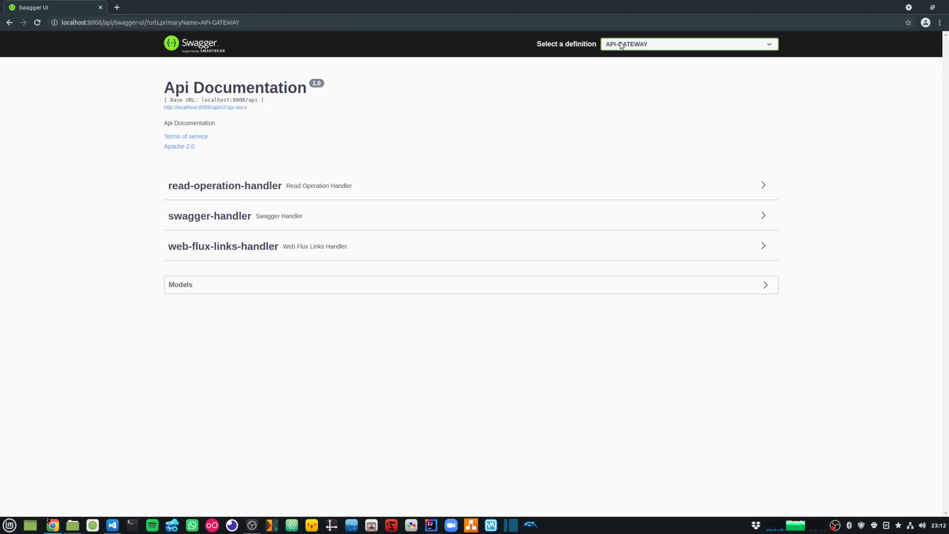
{"action": "left_click", "coordinate": [688, 44]}
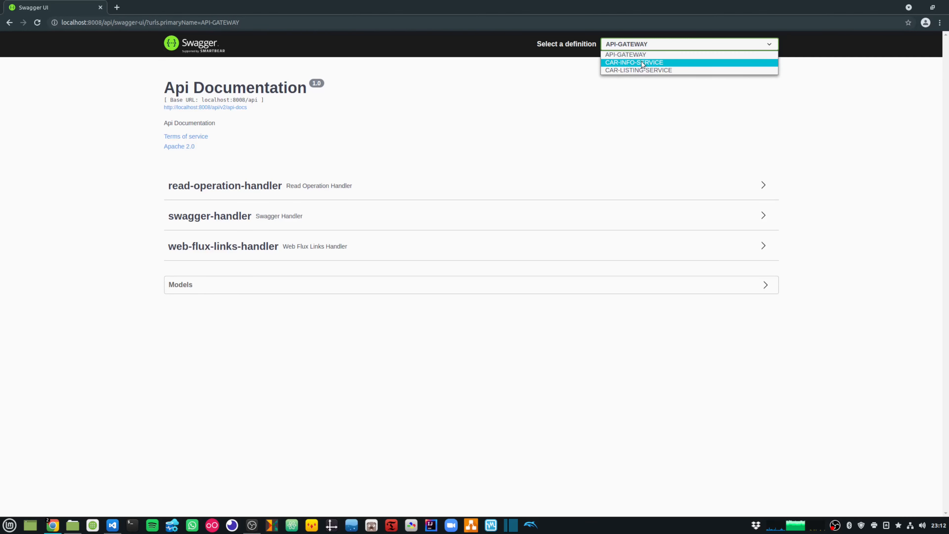
{"action": "left_click", "coordinate": [634, 62]}
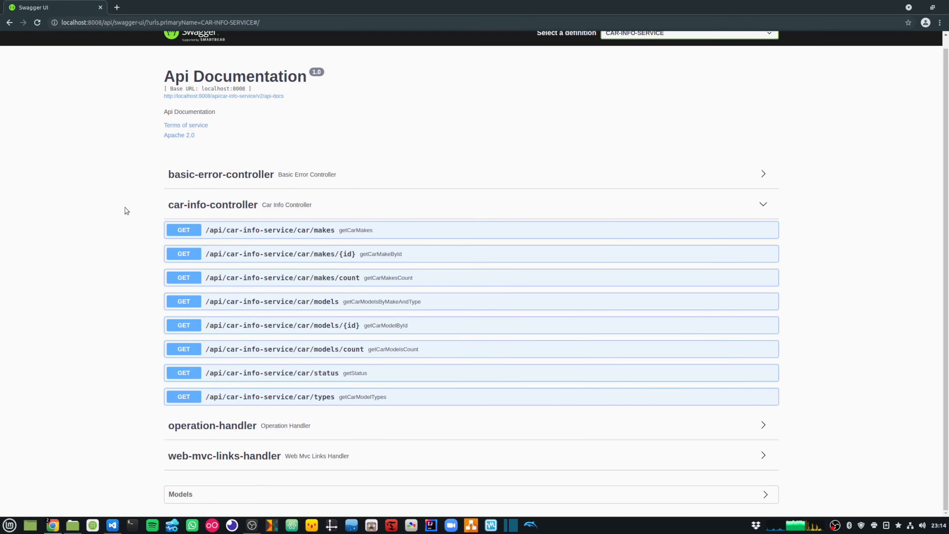
{"action": "mouse_move", "coordinate": [262, 235]}
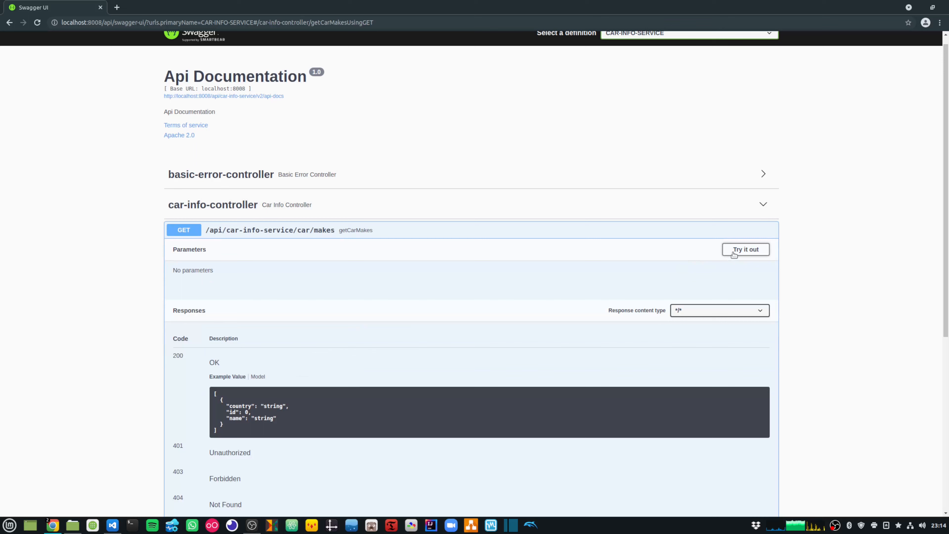
- Execute GET /api/car-info-service/car/makes via Try it out, returning 200 with FORD, AUDI, BMW, and select the curl command
{"action": "left_click", "coordinate": [745, 249]}
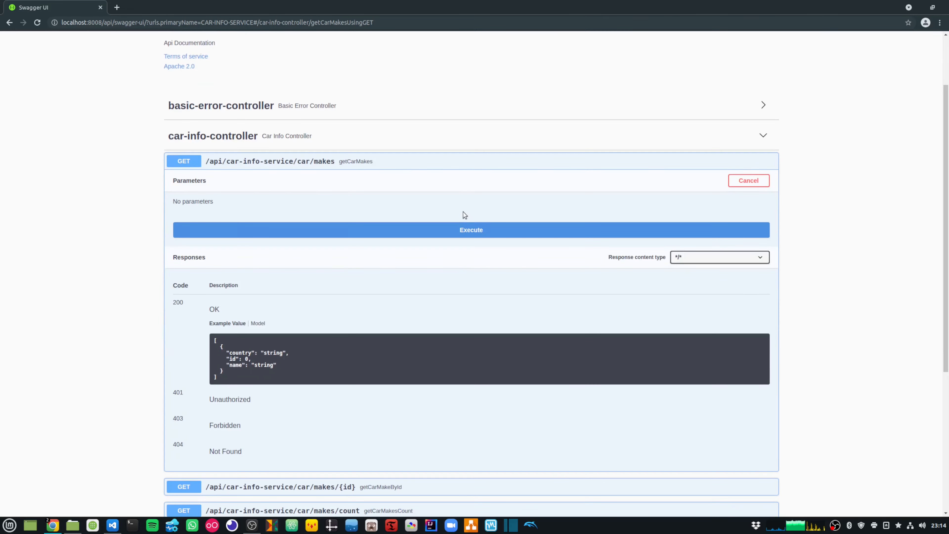
{"action": "left_click", "coordinate": [471, 229]}
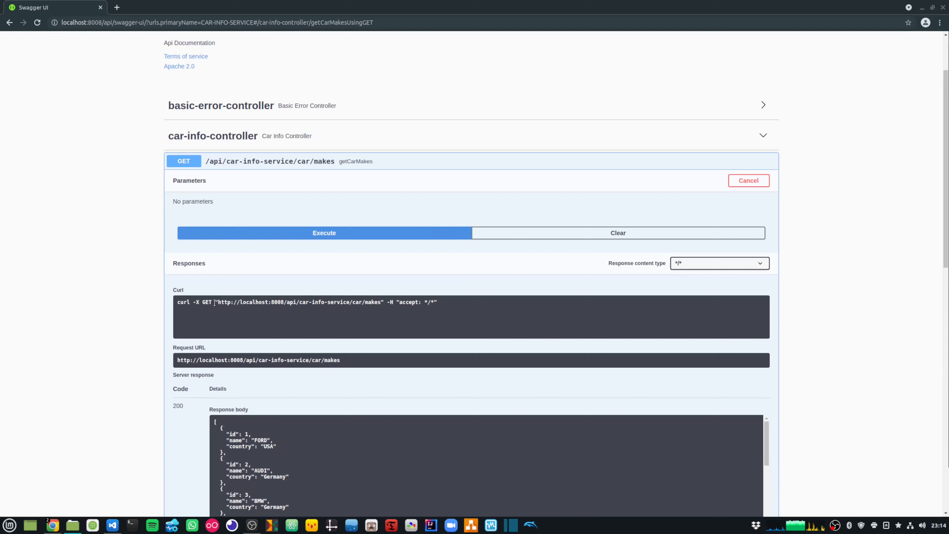
{"action": "triple_click", "coordinate": [308, 302]}
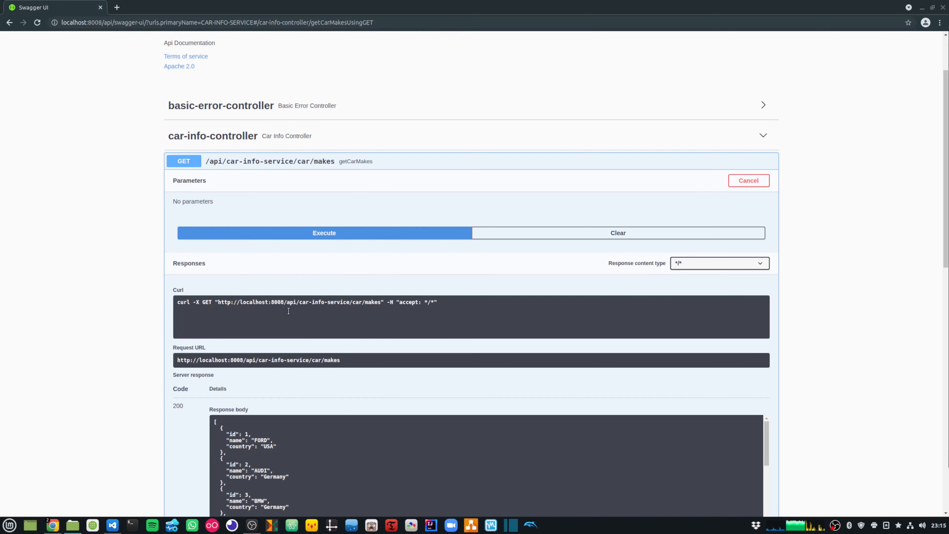
{"action": "triple_click", "coordinate": [307, 303]}
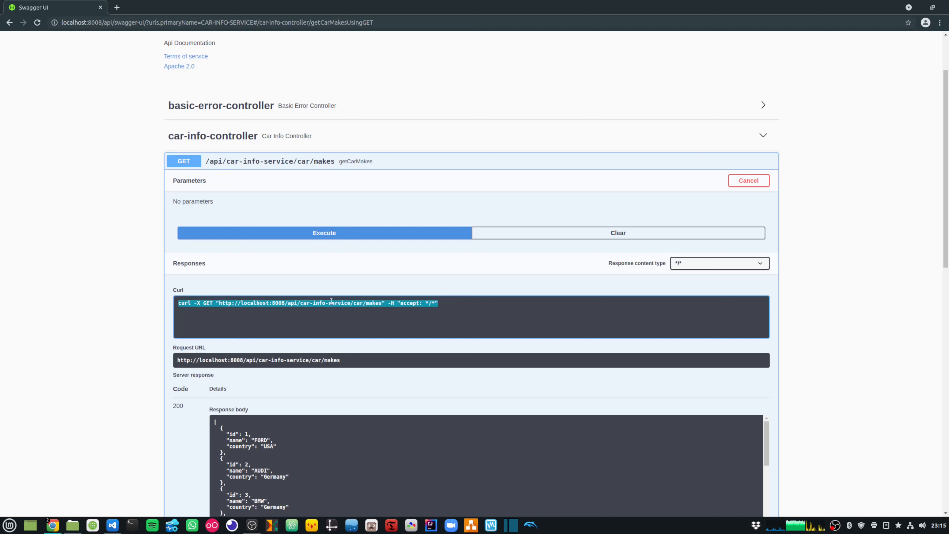